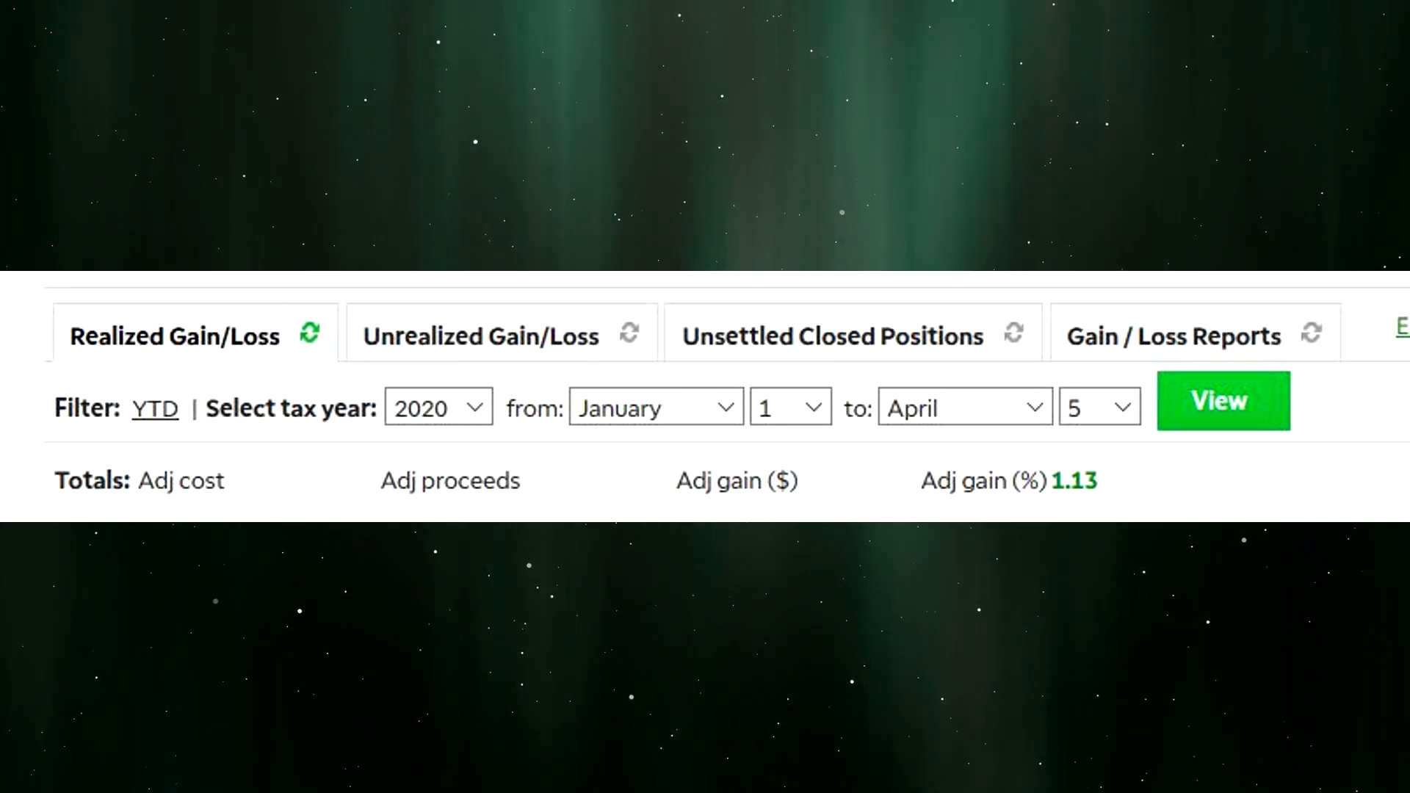
# - Show unrealized gain/loss totals for long positions, with adjusted gain of -6.91%
pyautogui.click(482, 335)
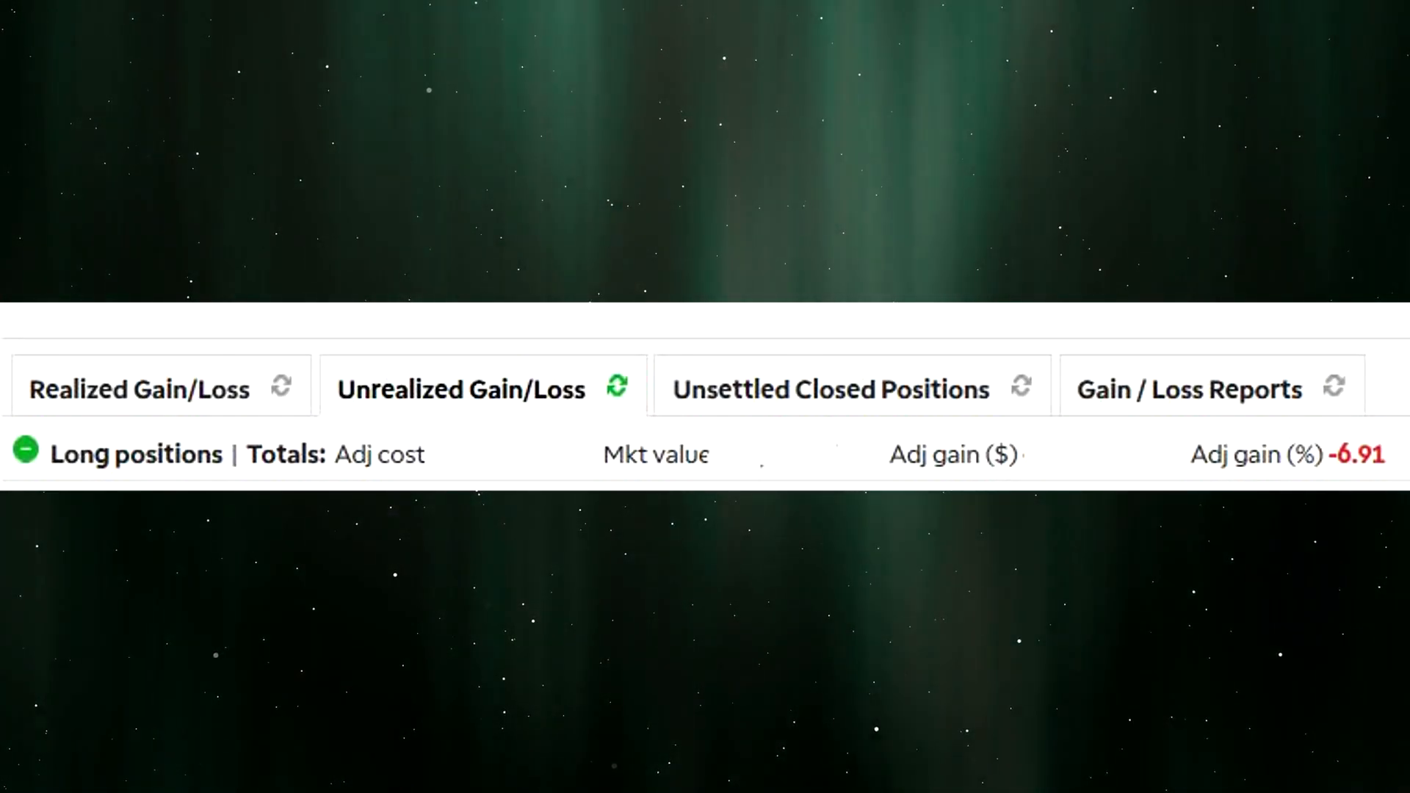
pyautogui.scroll(-3)
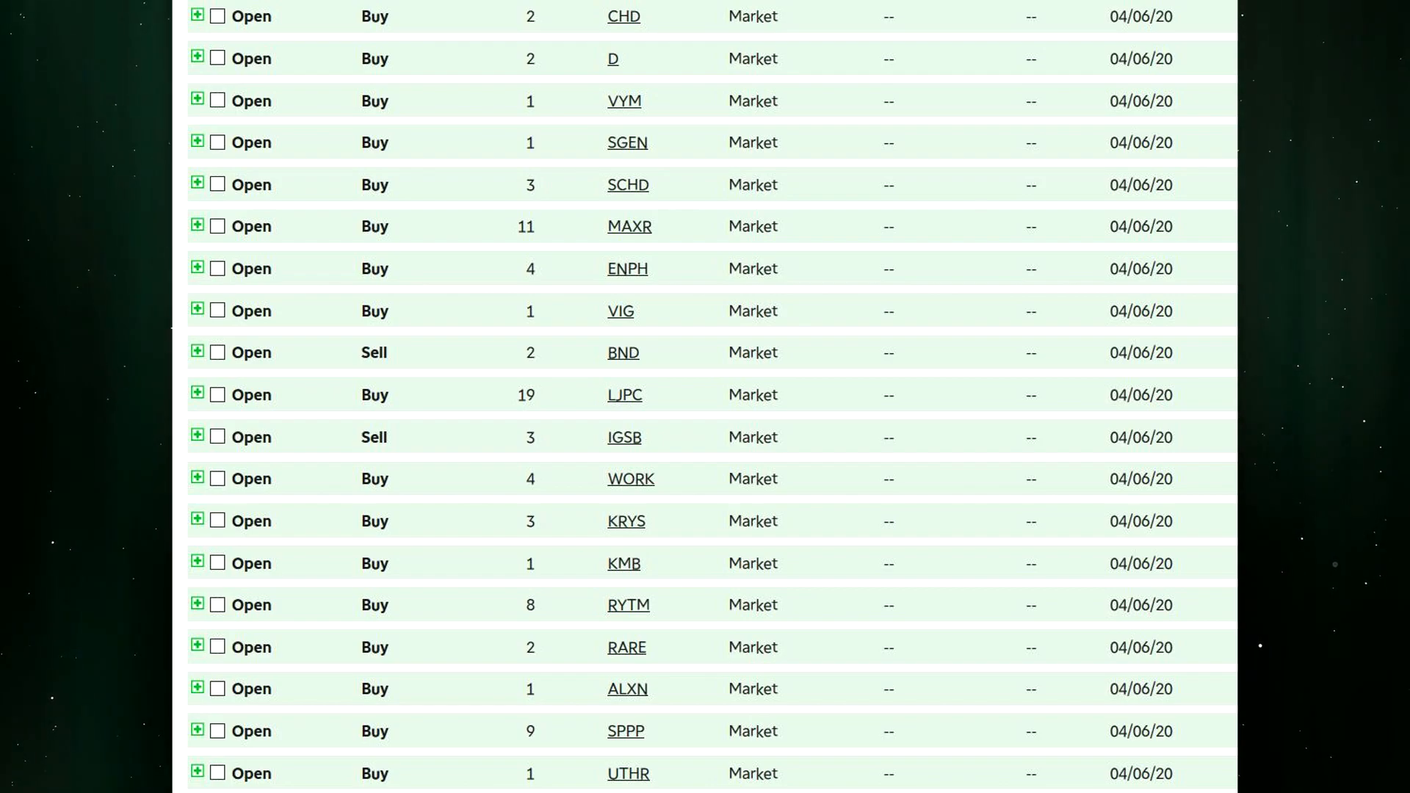
# - Open the SPPP summary page on Seeking Alpha, priced $13.08, down 1.88%
pyautogui.click(626, 732)
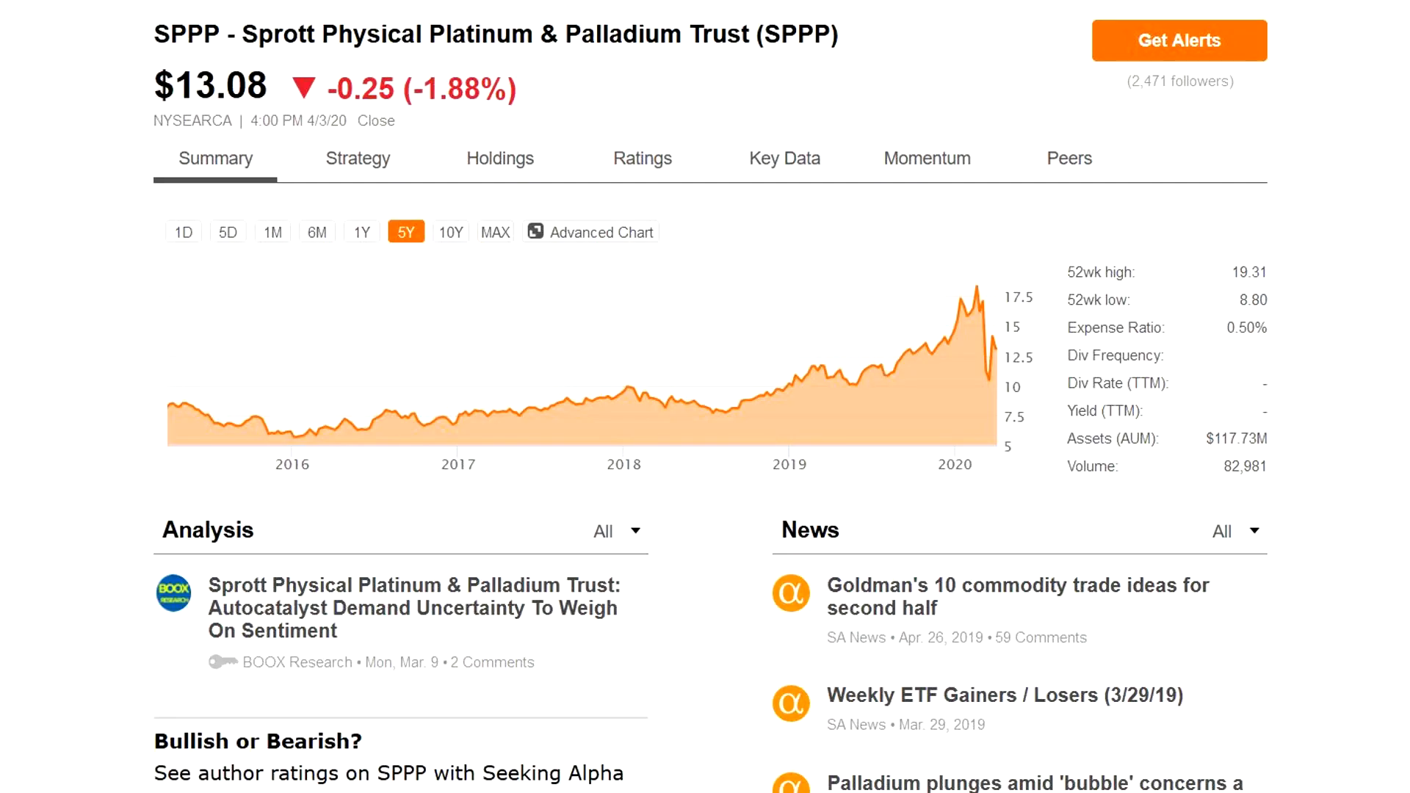